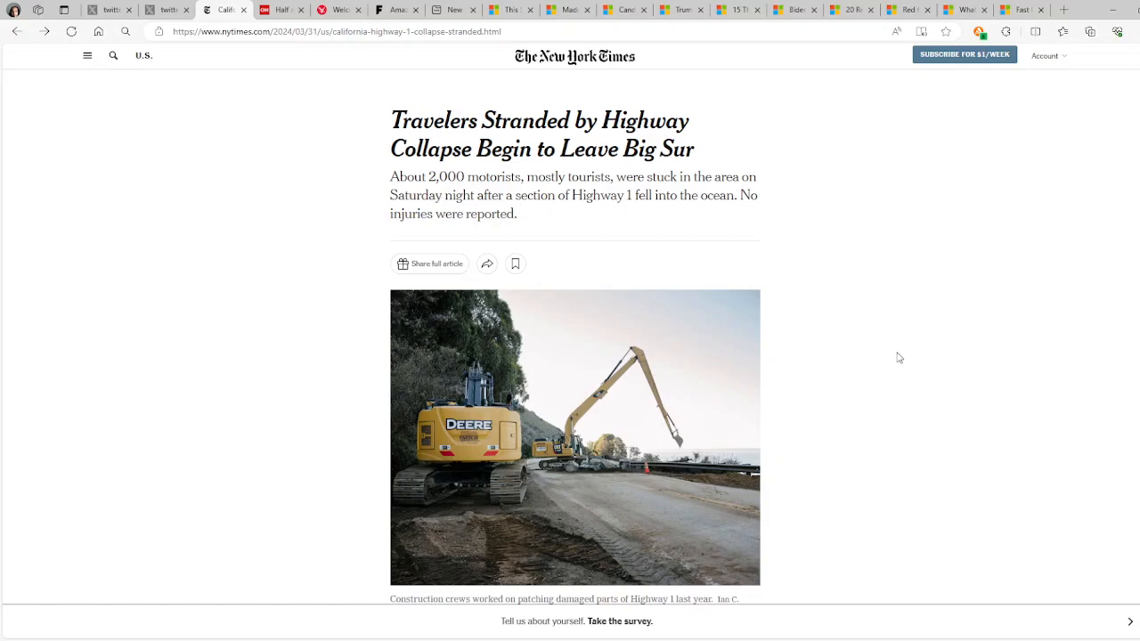
pyautogui.scroll(-3)
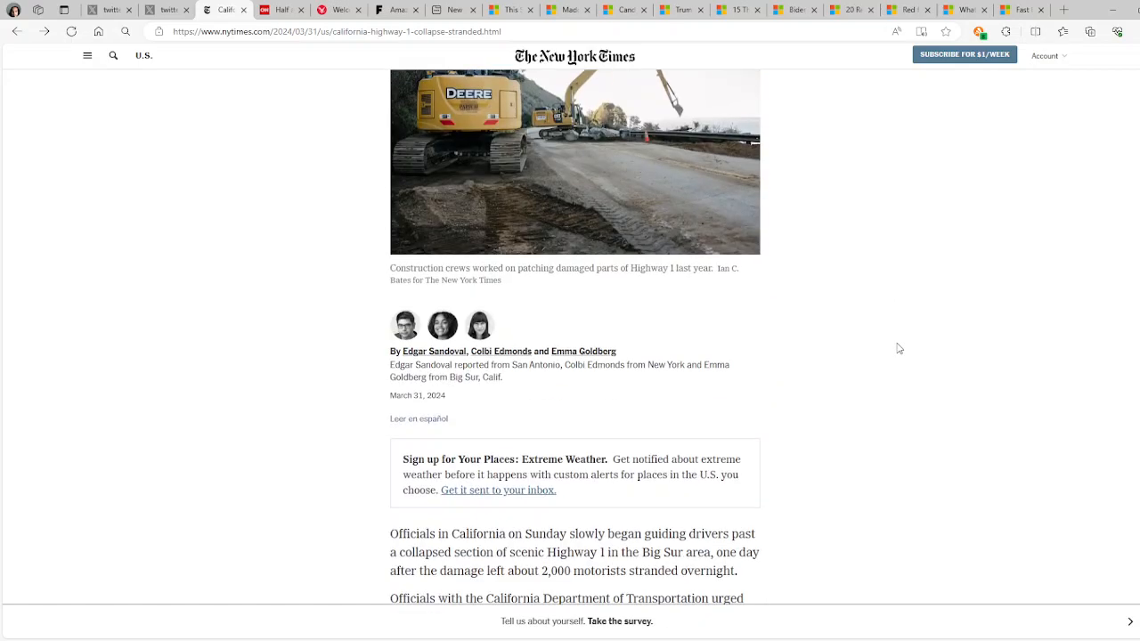
pyautogui.scroll(-3)
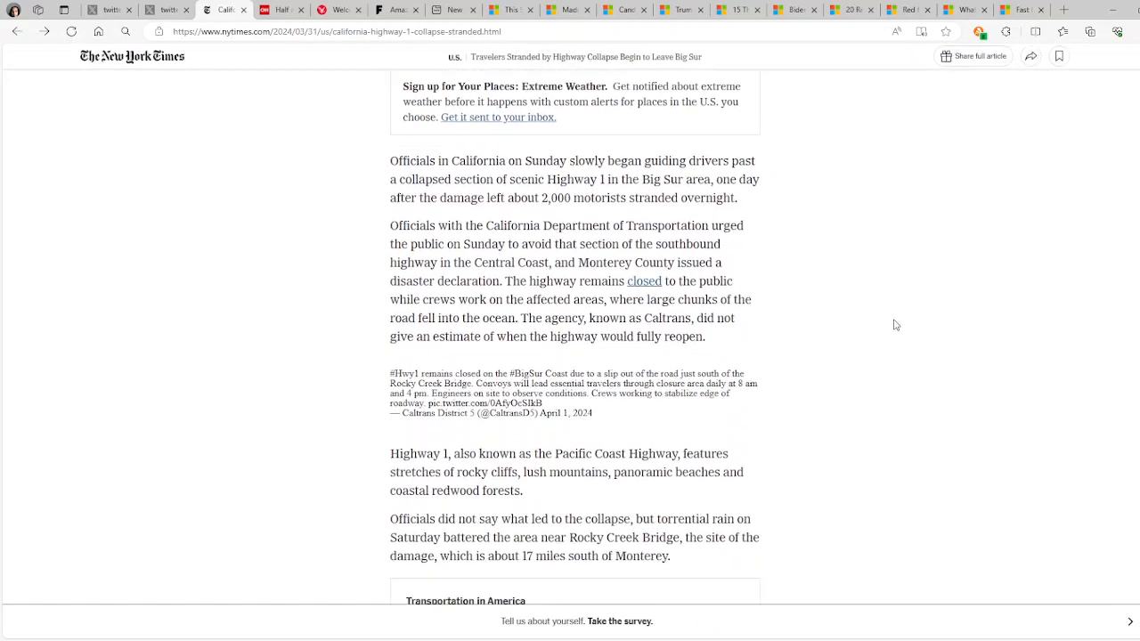
pyautogui.scroll(-3)
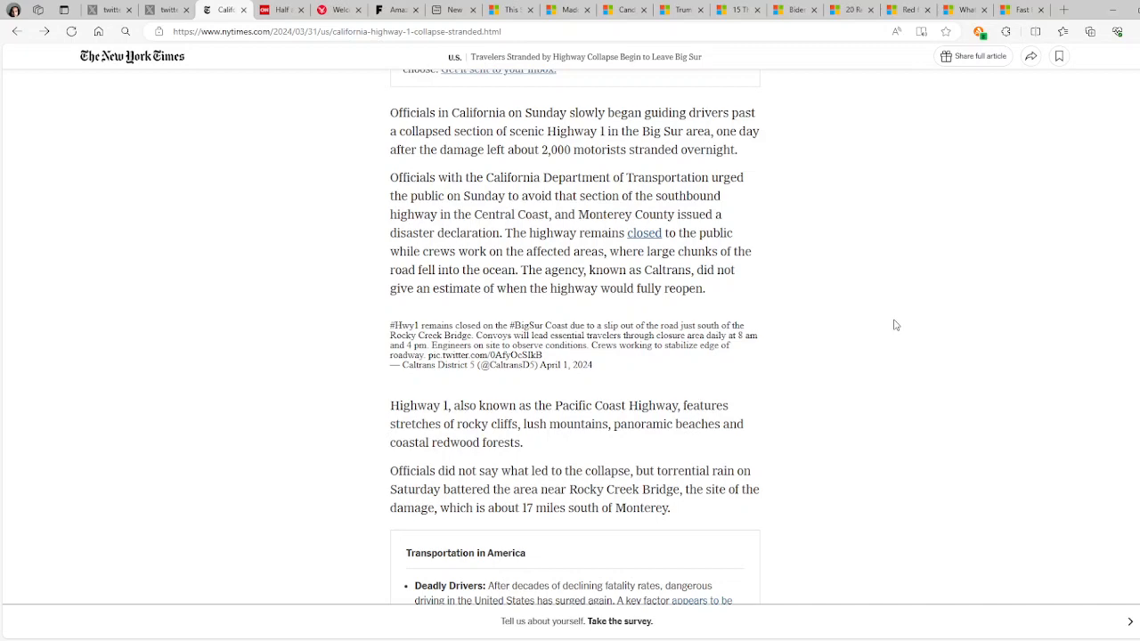
pyautogui.scroll(-3)
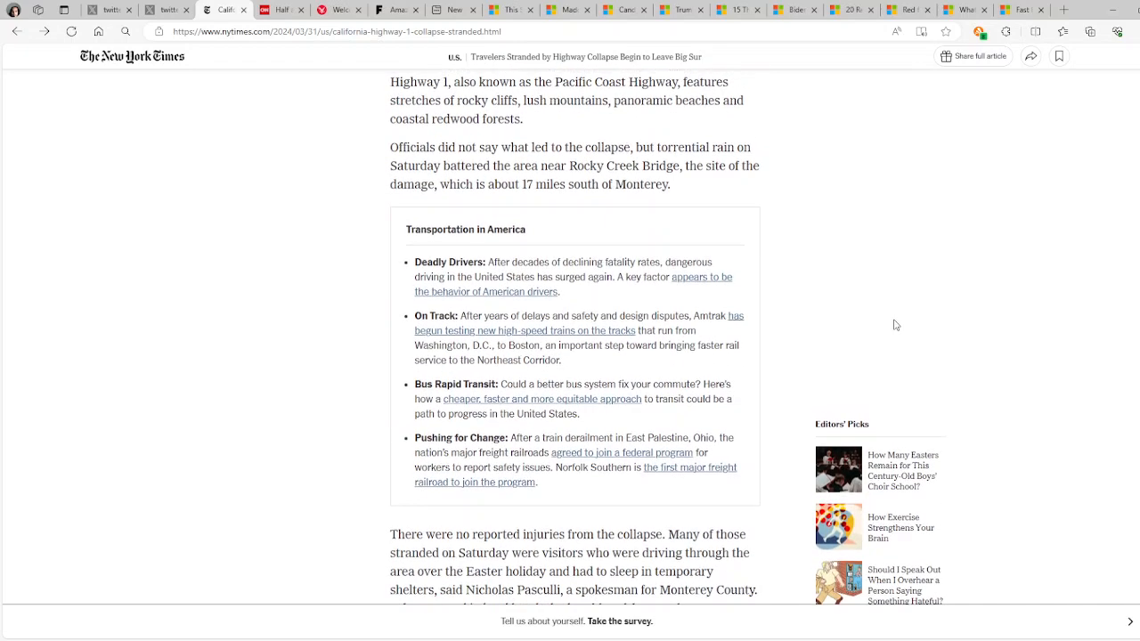
pyautogui.scroll(-3)
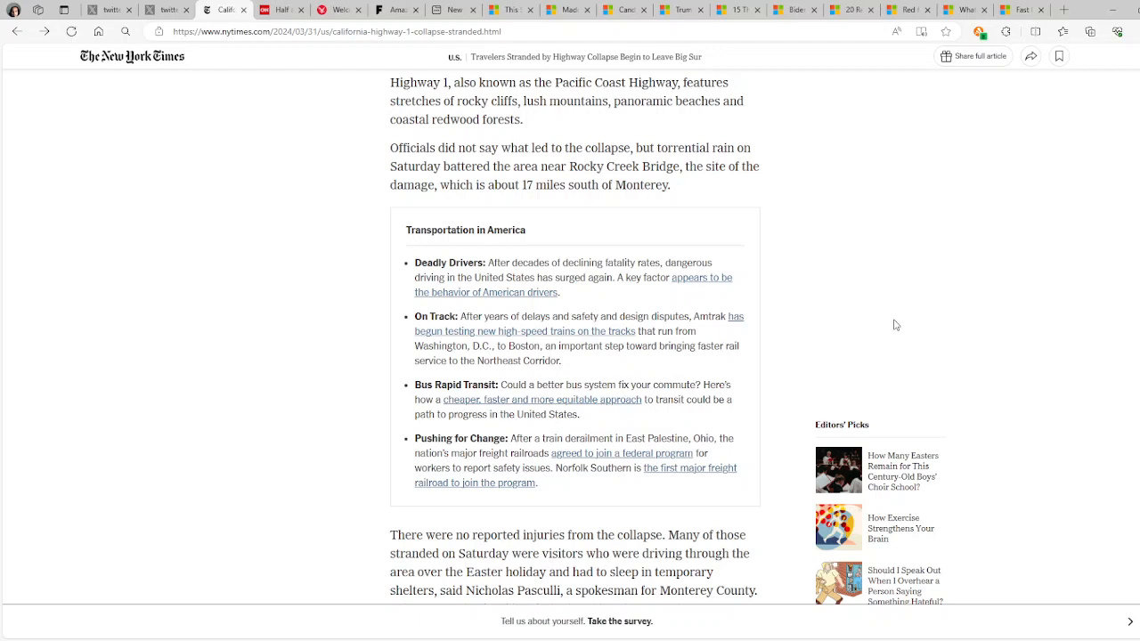
pyautogui.scroll(-3)
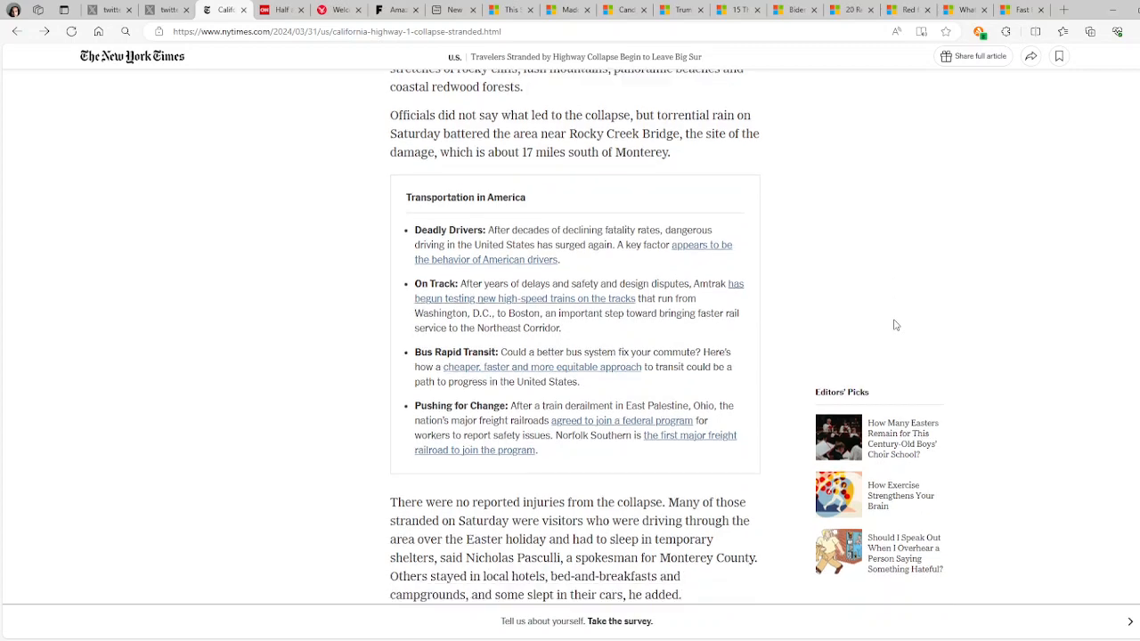
pyautogui.scroll(-3)
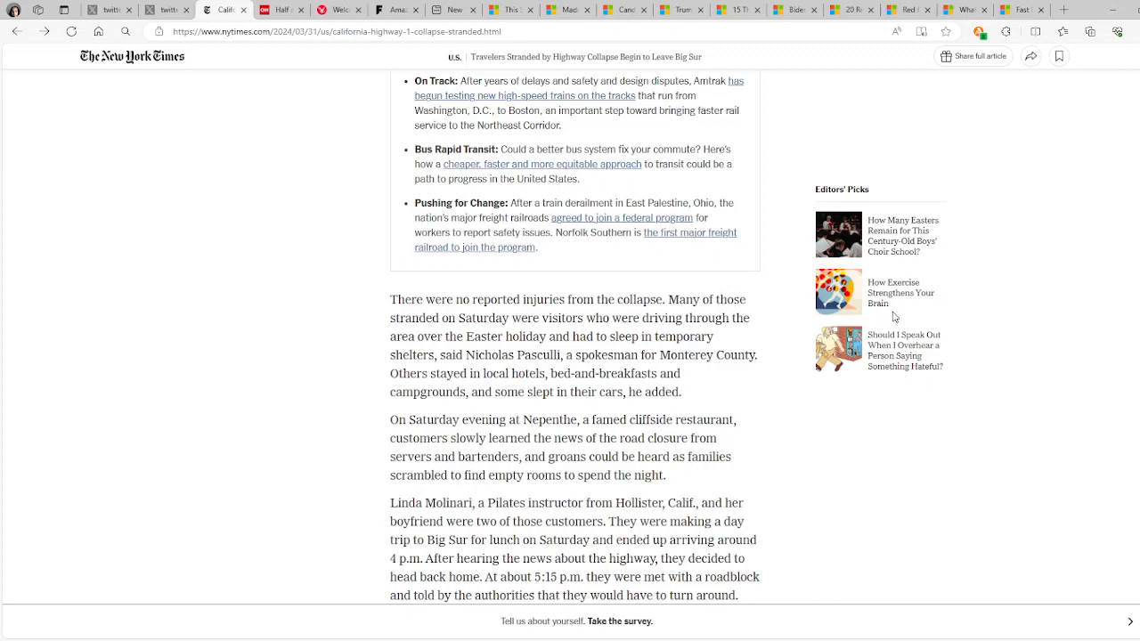
pyautogui.scroll(-3)
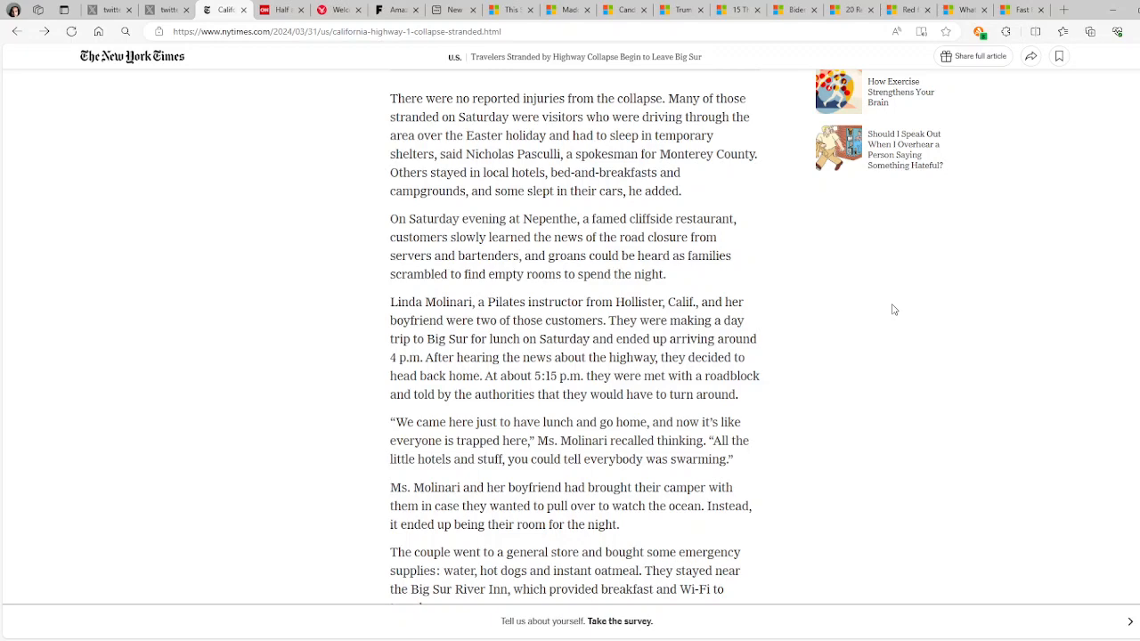
pyautogui.scroll(-3)
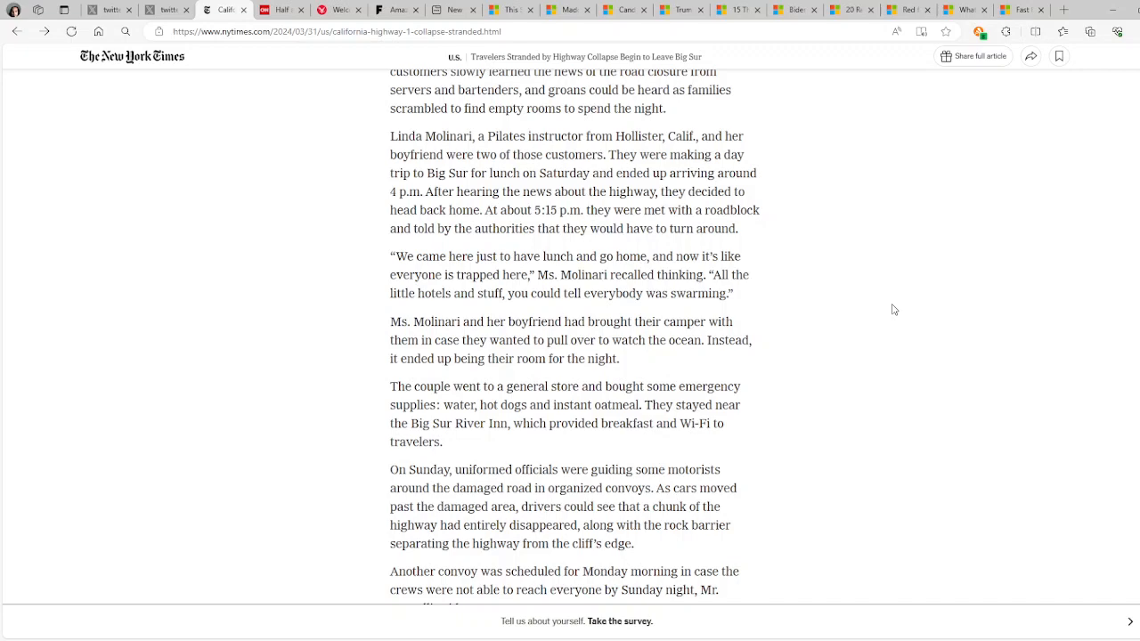
pyautogui.scroll(-3)
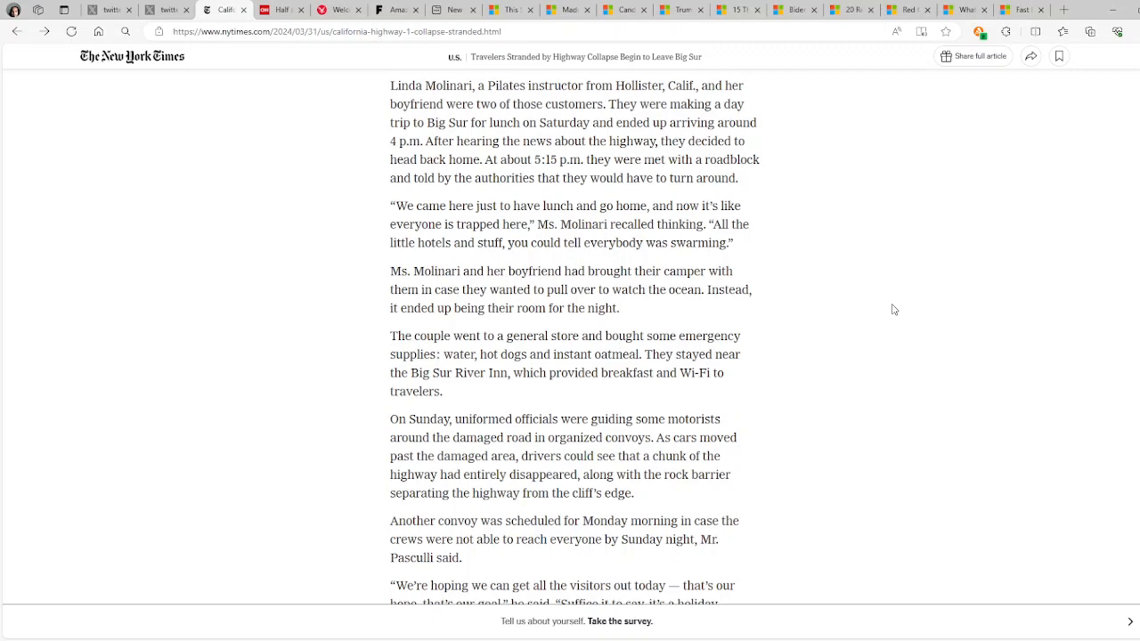
pyautogui.scroll(-3)
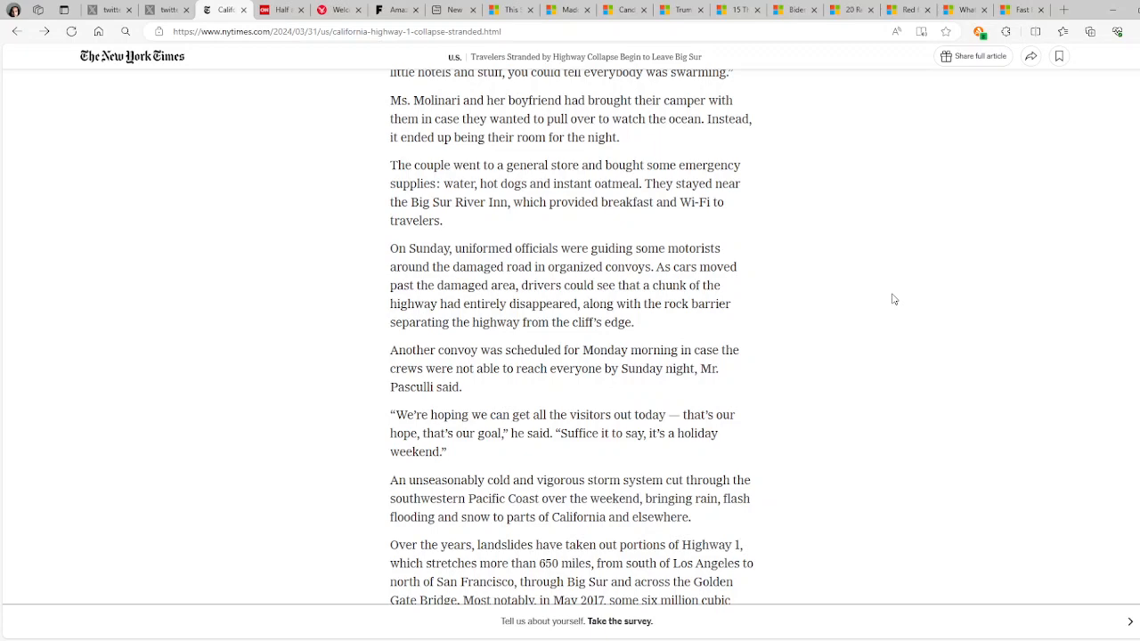
pyautogui.scroll(-3)
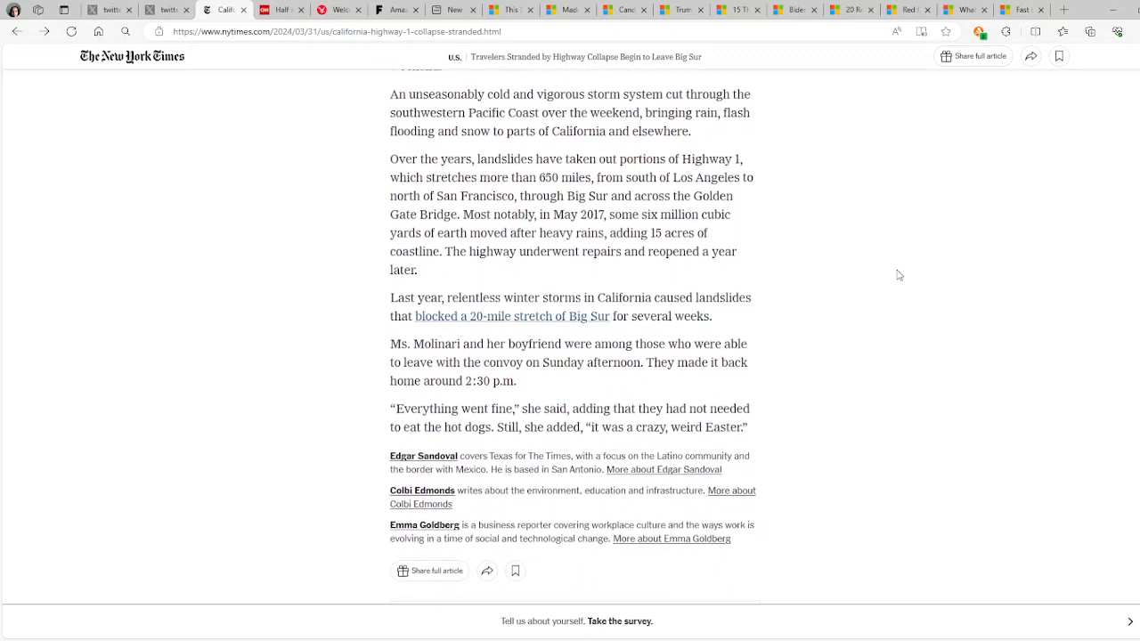
pyautogui.scroll(-3)
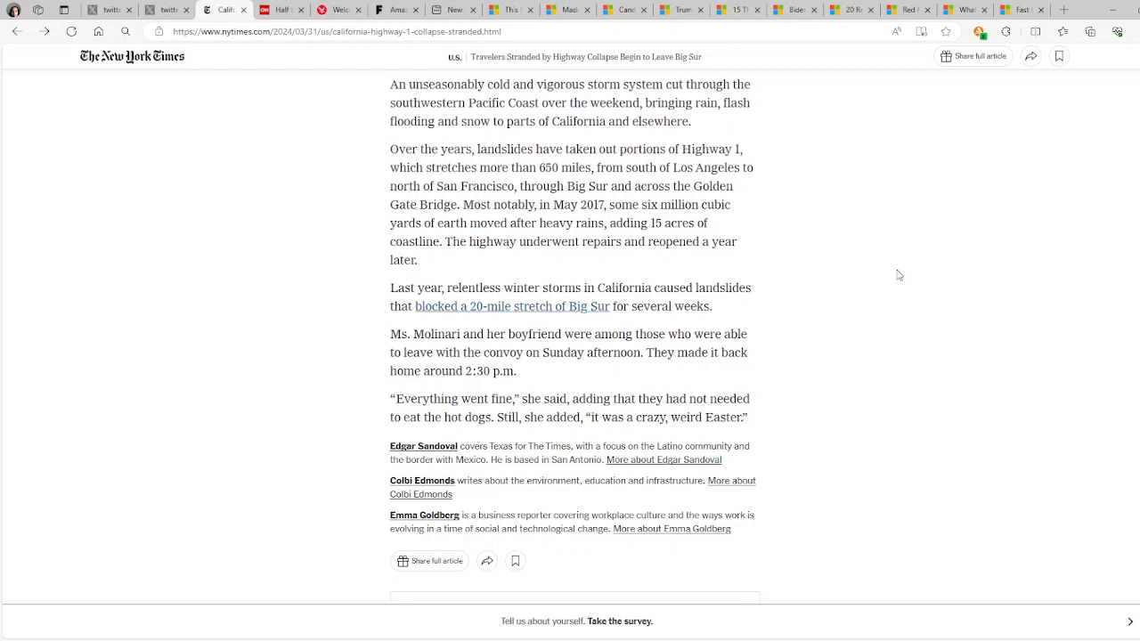
pyautogui.moveTo(492, 524)
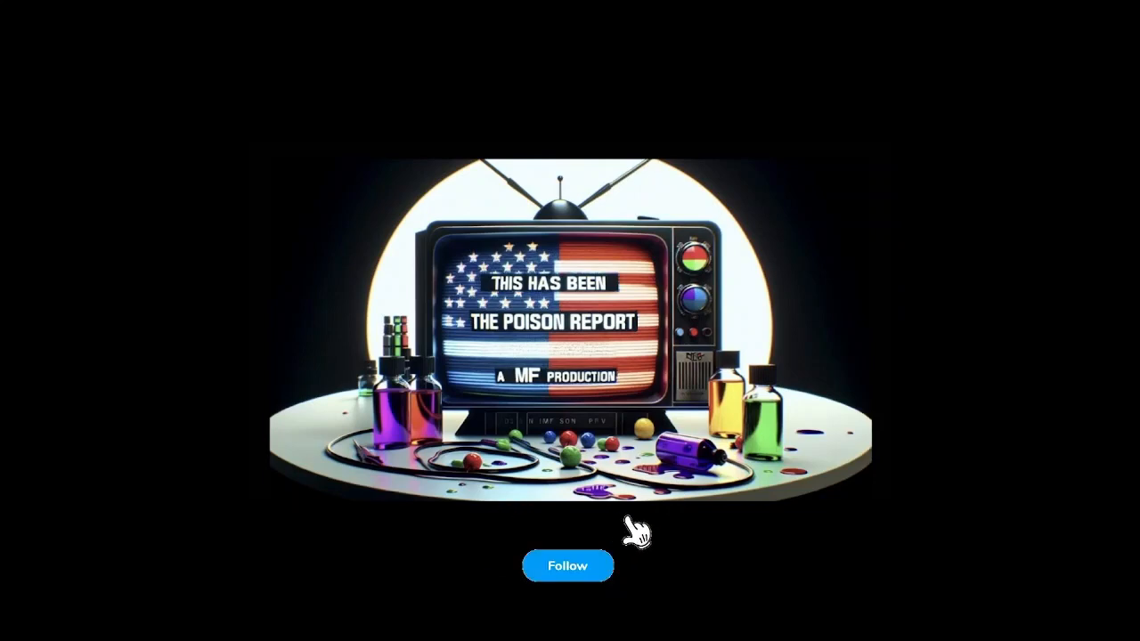
pyautogui.moveTo(672, 507)
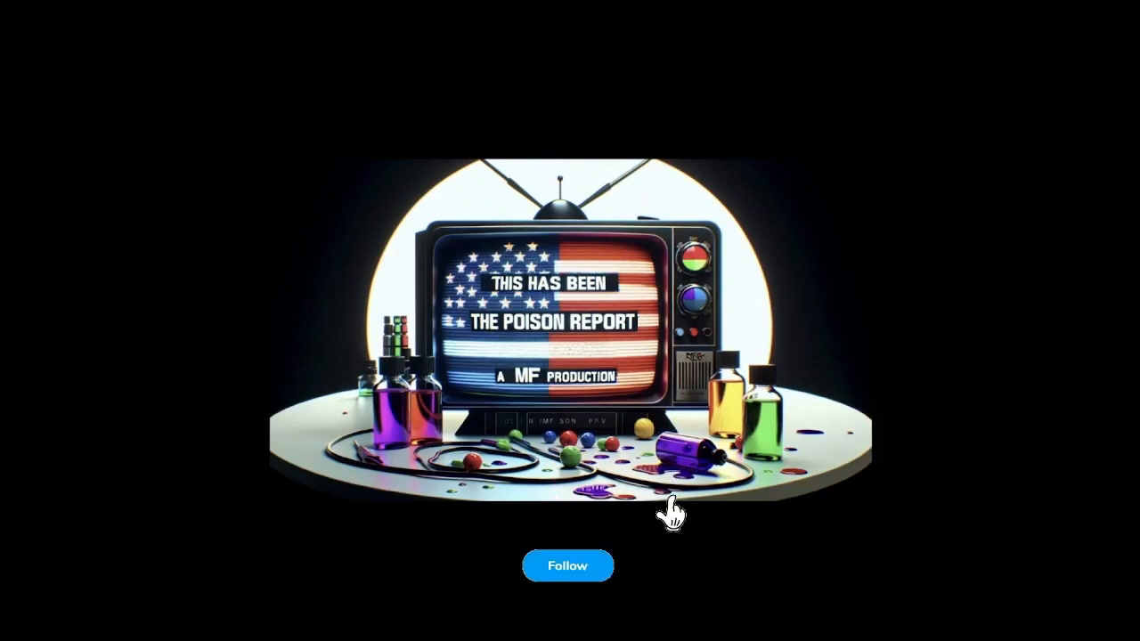